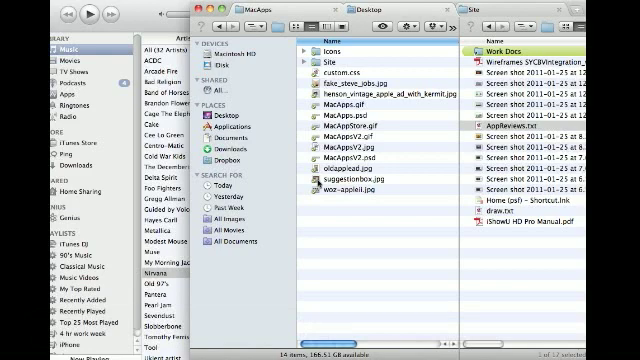
# - Select MacAppsV2.gif in the MacApps folder's left pane
pyautogui.click(330, 71)
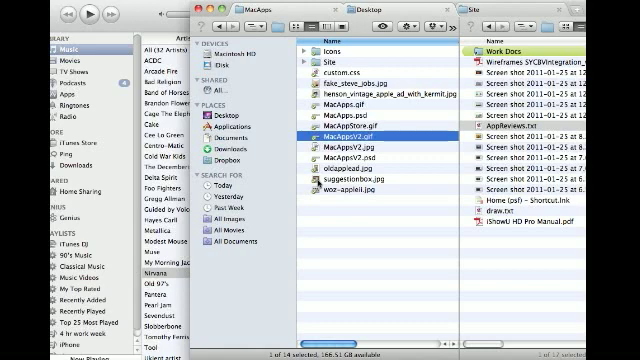
# - Make the Site folder pane with Work Docs and the screenshots active
pyautogui.press('cmd+u')
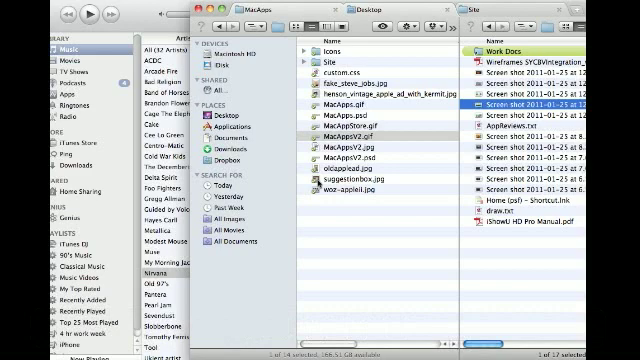
# - Cut the selection and refocus the MacApps pane holding MacAppsV2.gif
pyautogui.press('cmd+x')
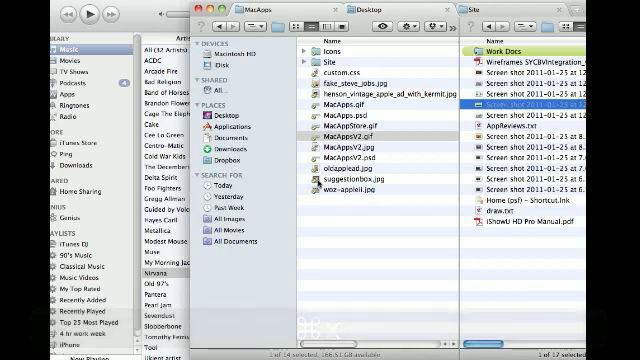
pyautogui.click(350, 130)
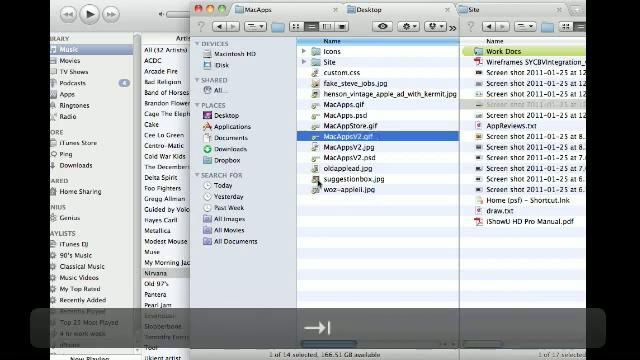